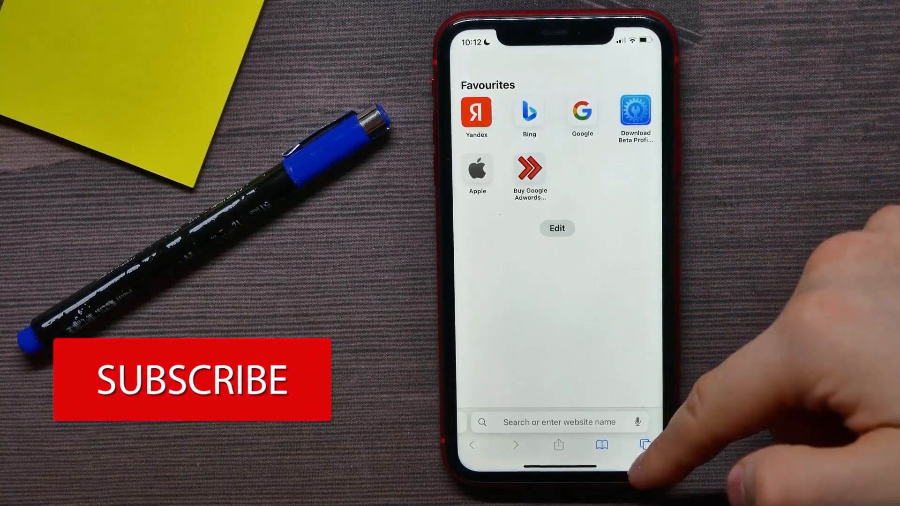
- Show the overview of all open Safari tabs
click(644, 445)
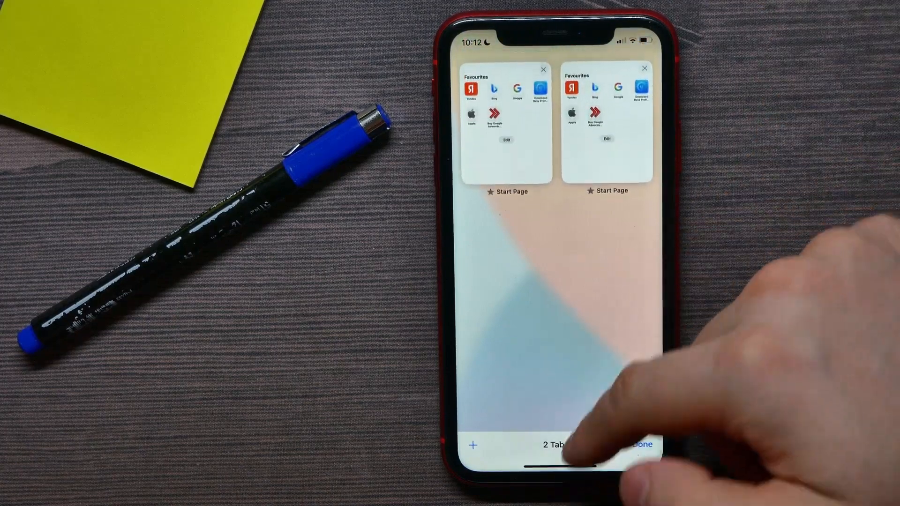
- Leave the tab overview and return to the Start Page Favourites grid
click(637, 444)
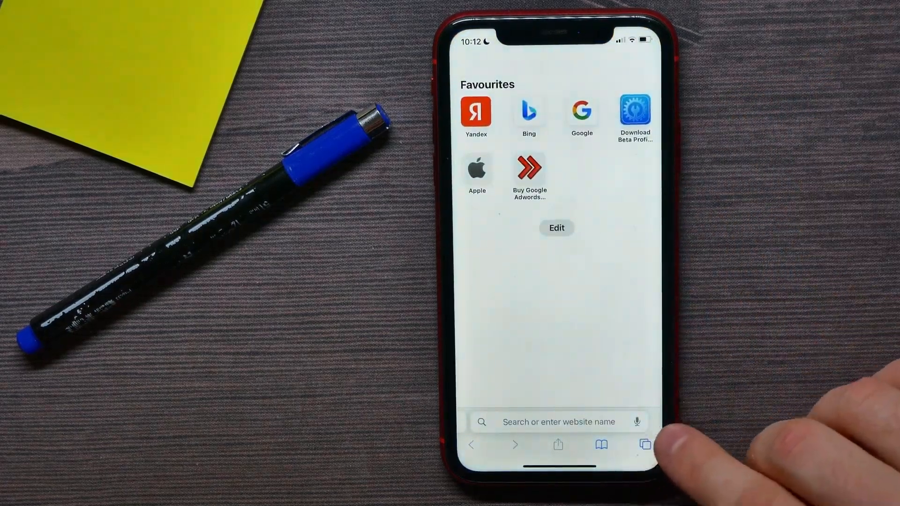
click(644, 445)
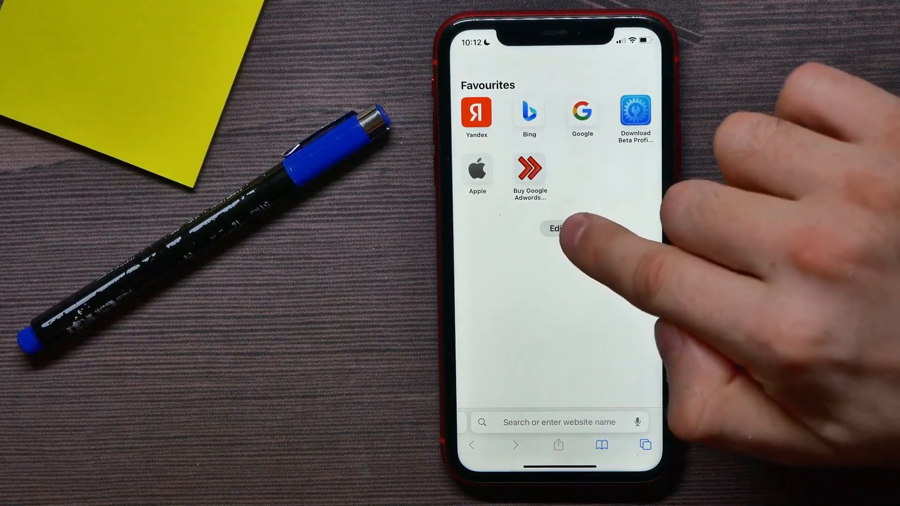
- Open Customise Start Page and switch off 'Use Start Page on All Devices'
click(555, 228)
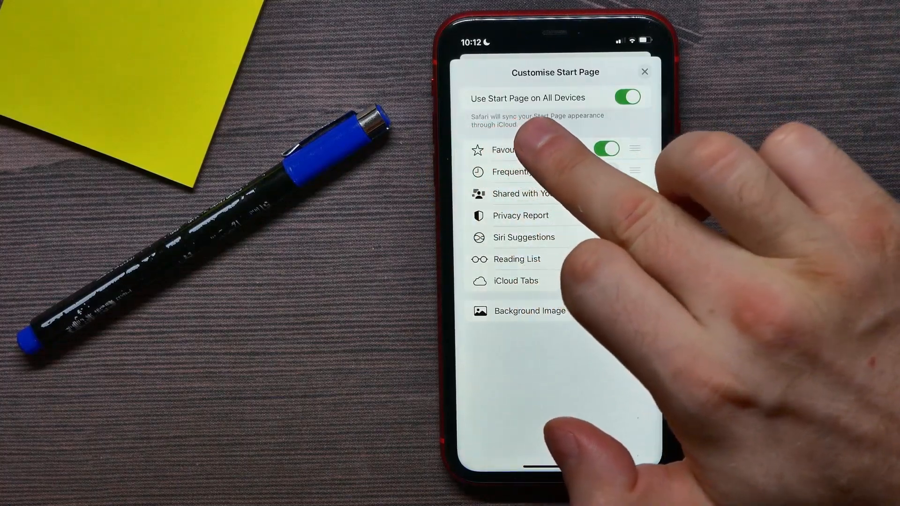
click(605, 149)
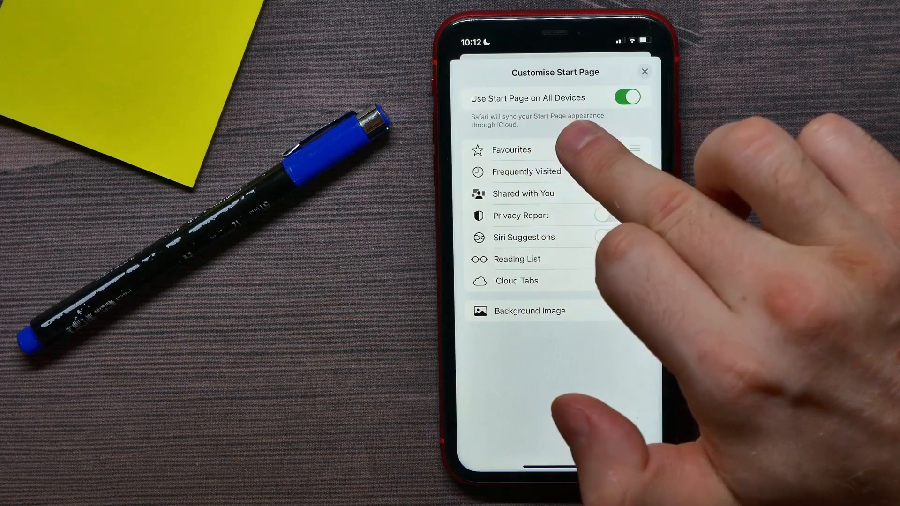
click(627, 97)
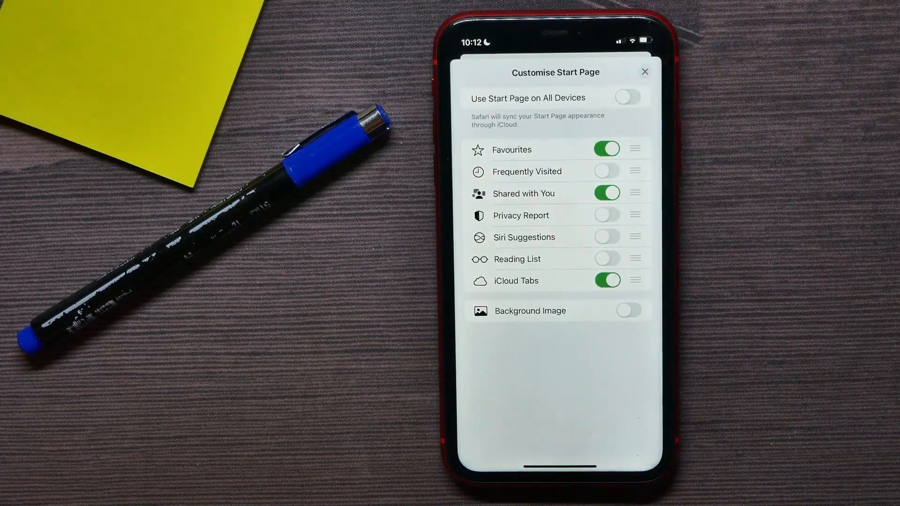